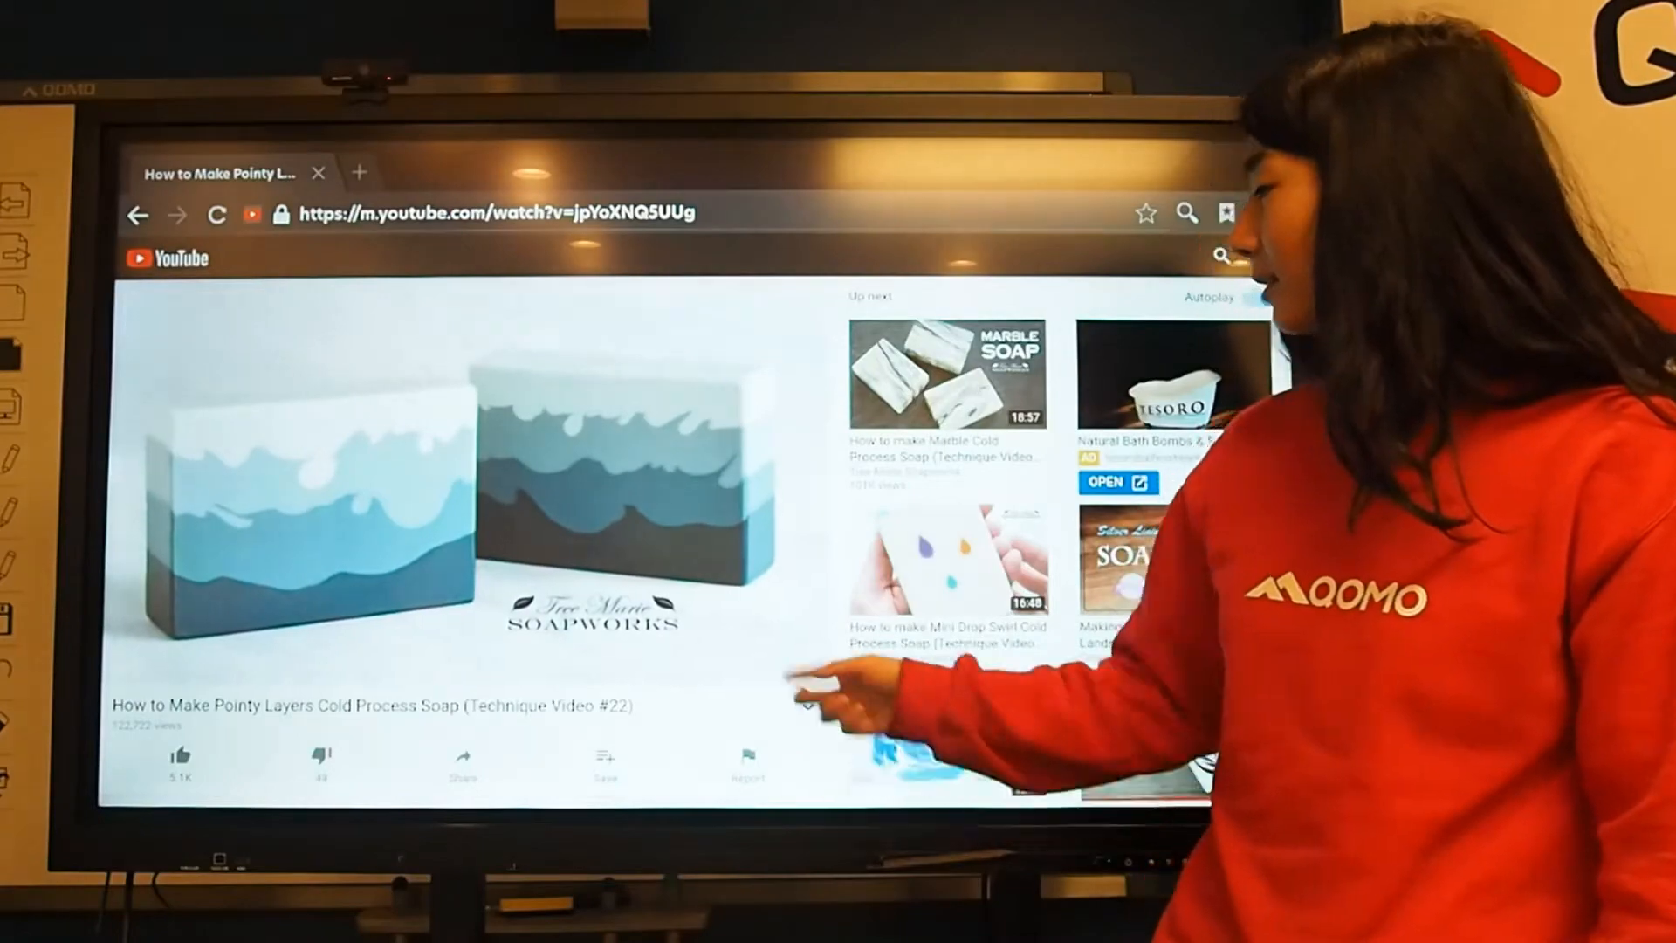
# - Handwrite 'Today is going to be' in red and 'Awesome!' in black on the whiteboard
pyautogui.click(448, 481)
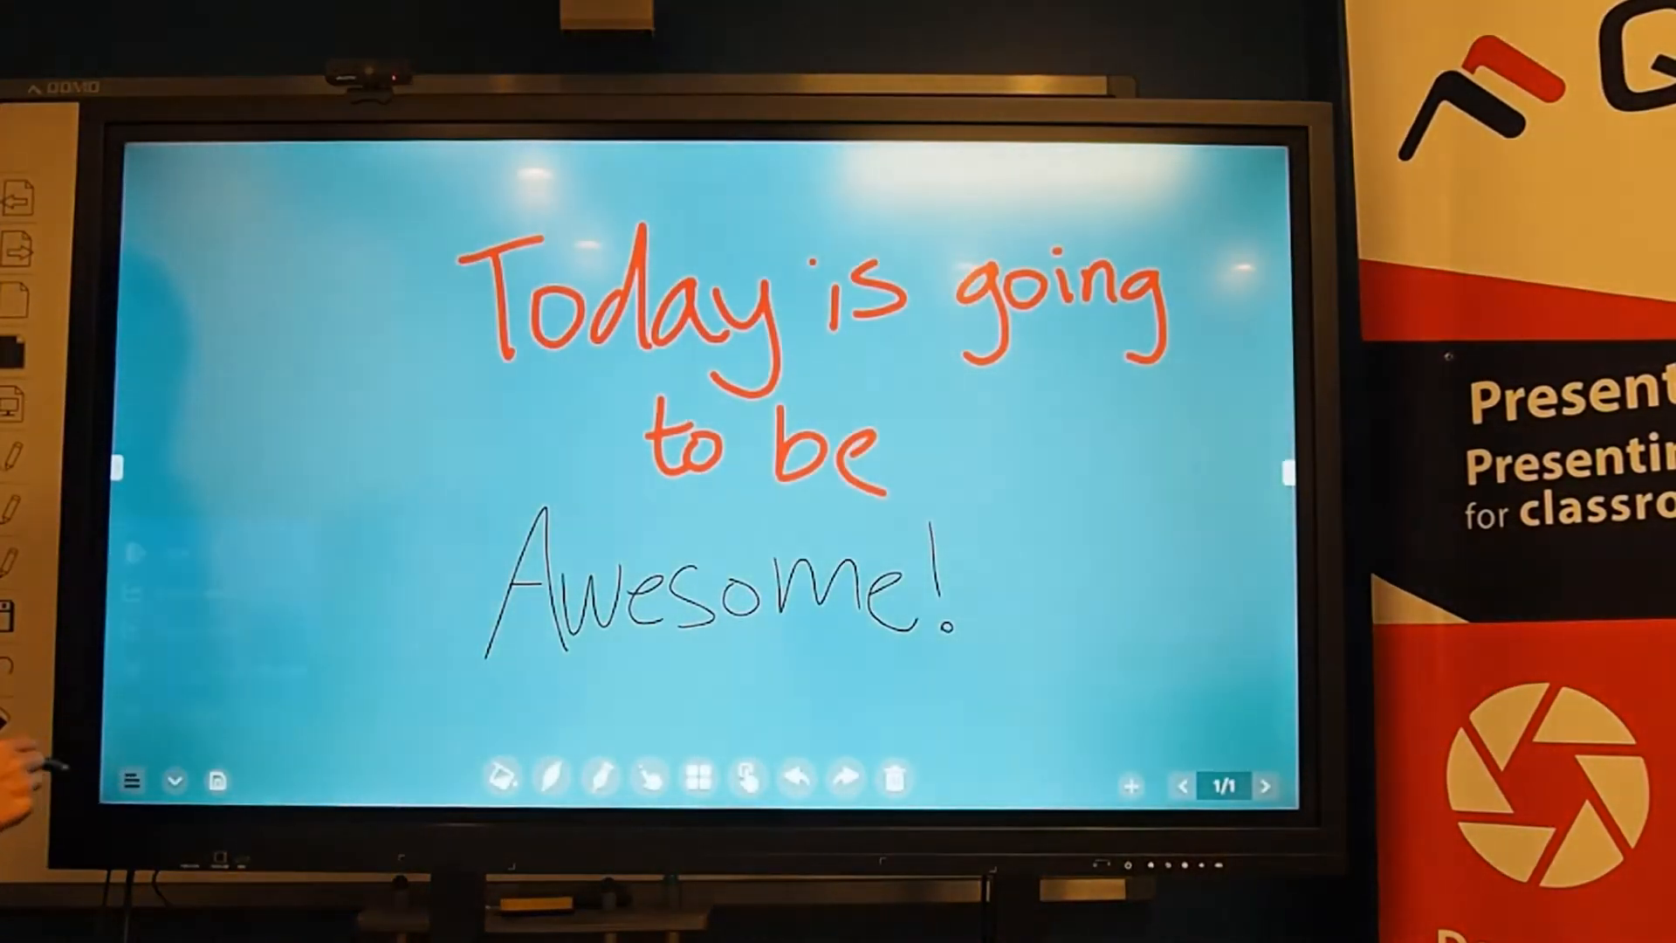
# - Upload the note to Google Drive via Network drive upload, keeping the date-stamped name
pyautogui.click(132, 777)
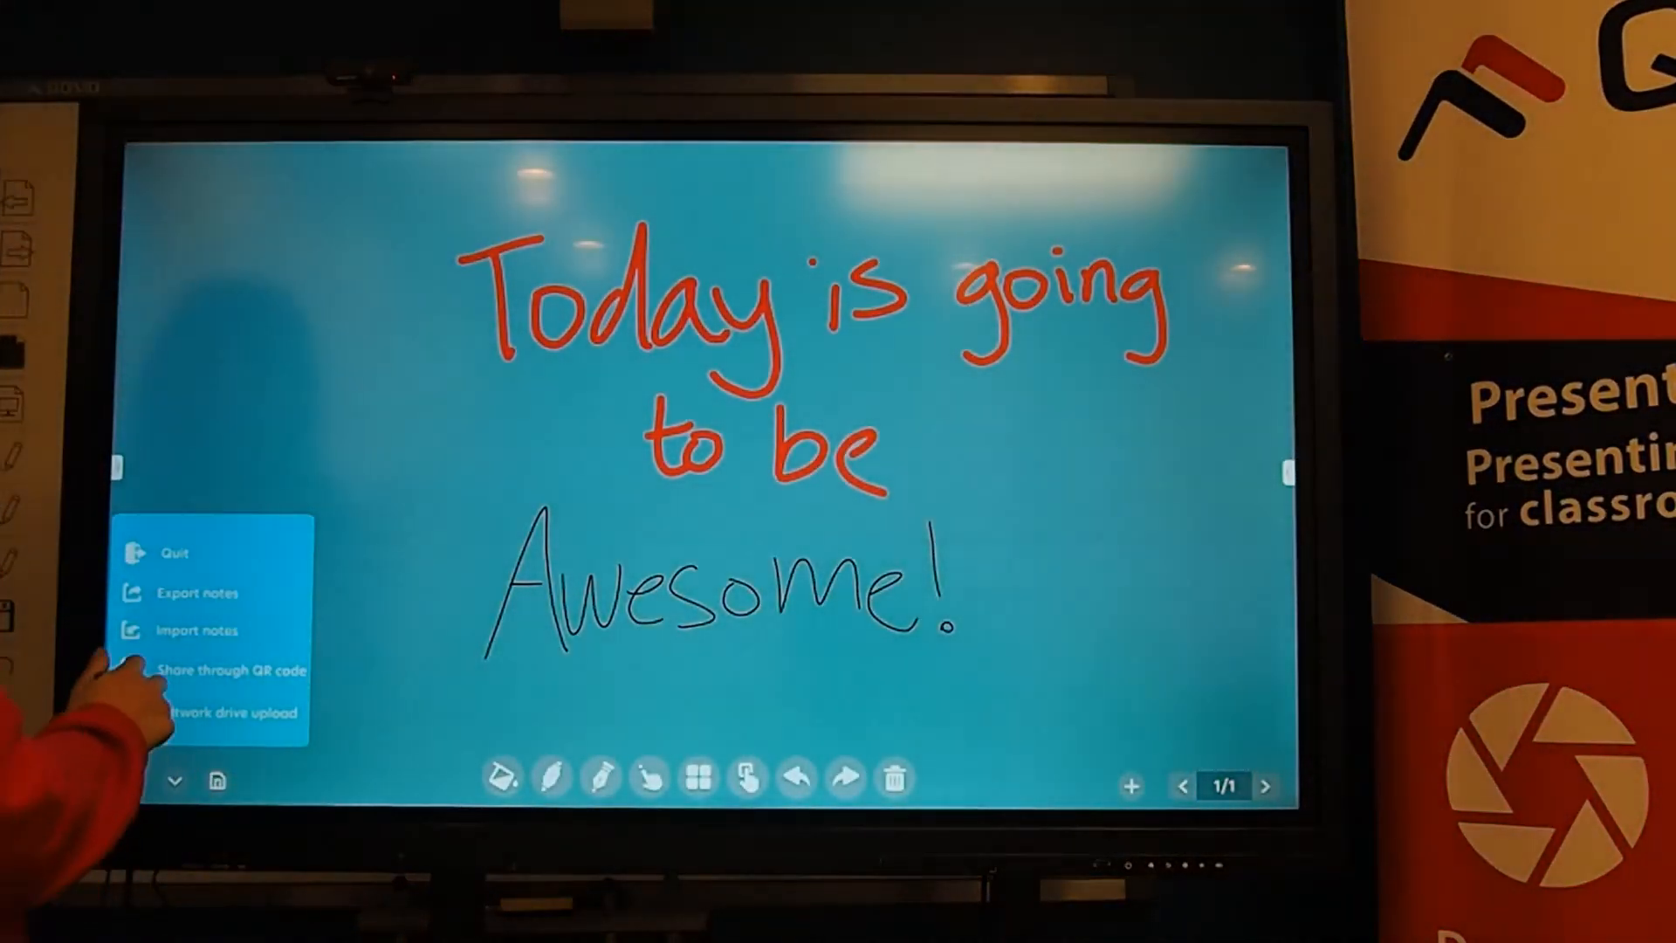
pyautogui.click(229, 712)
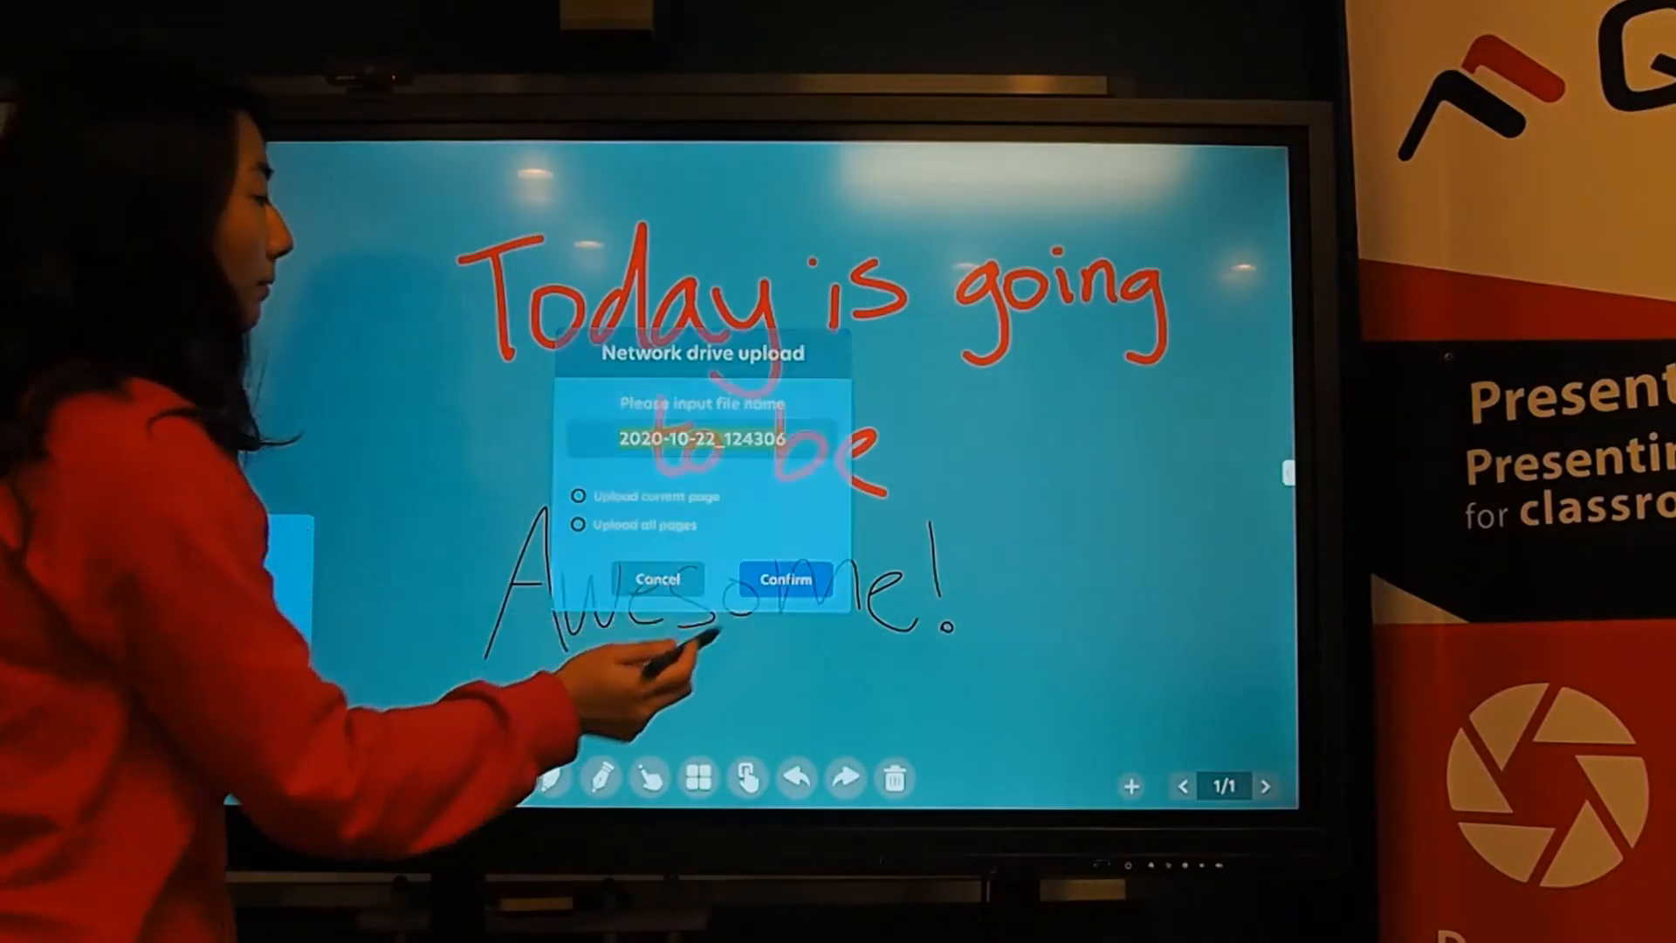
pyautogui.click(787, 577)
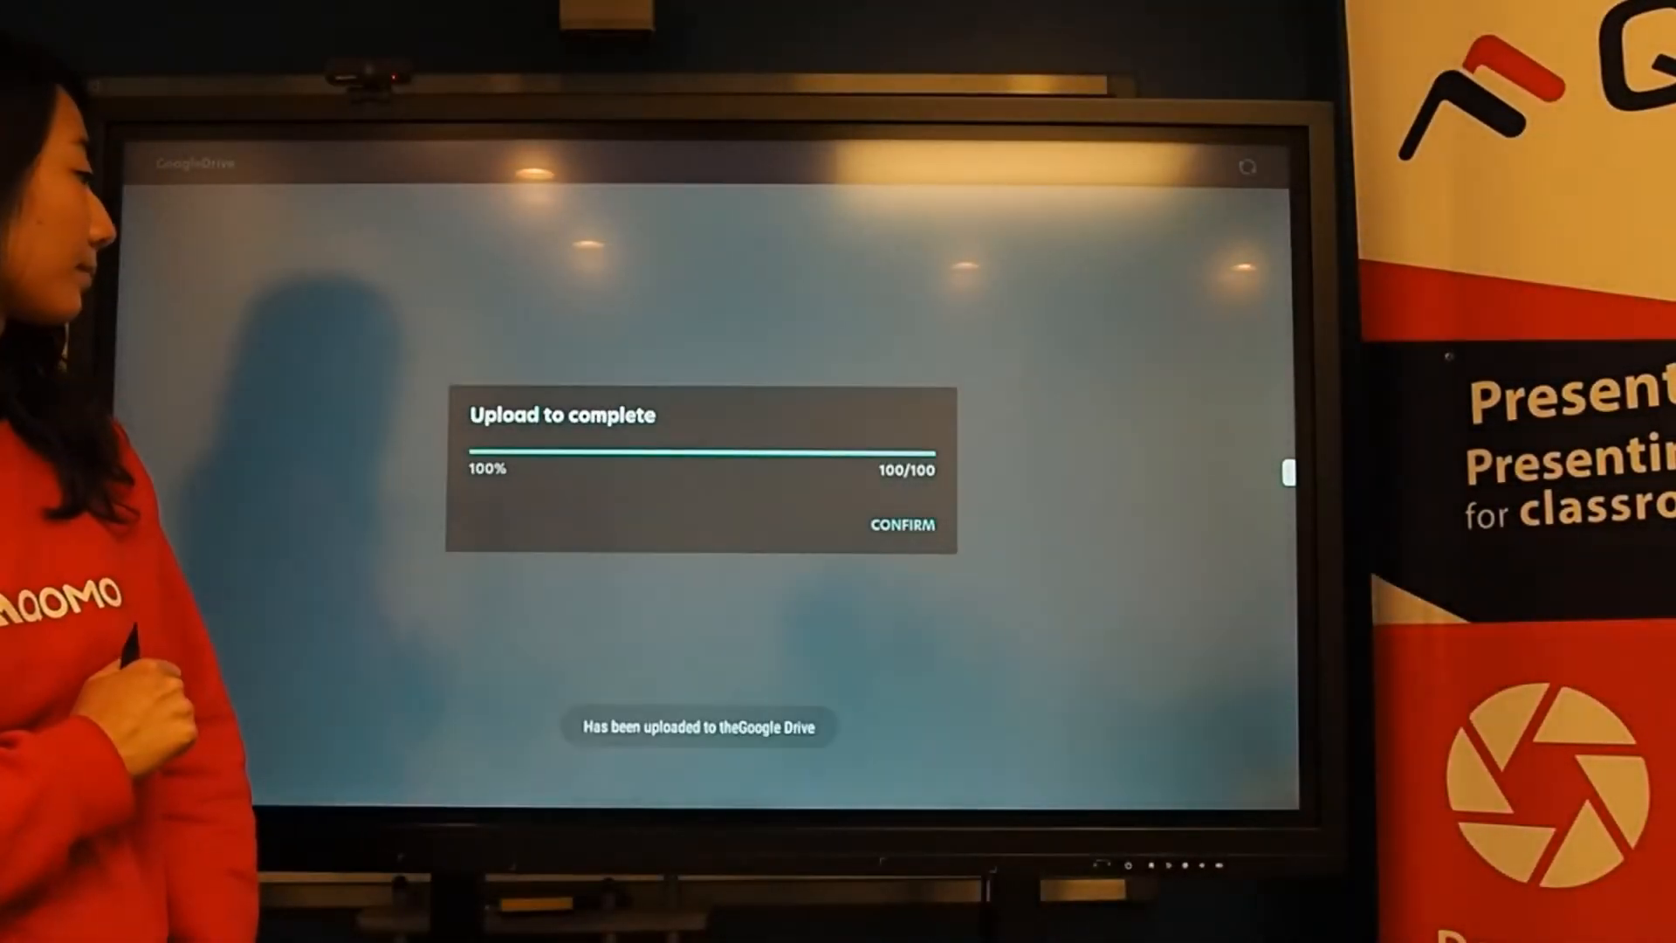
pyautogui.click(901, 525)
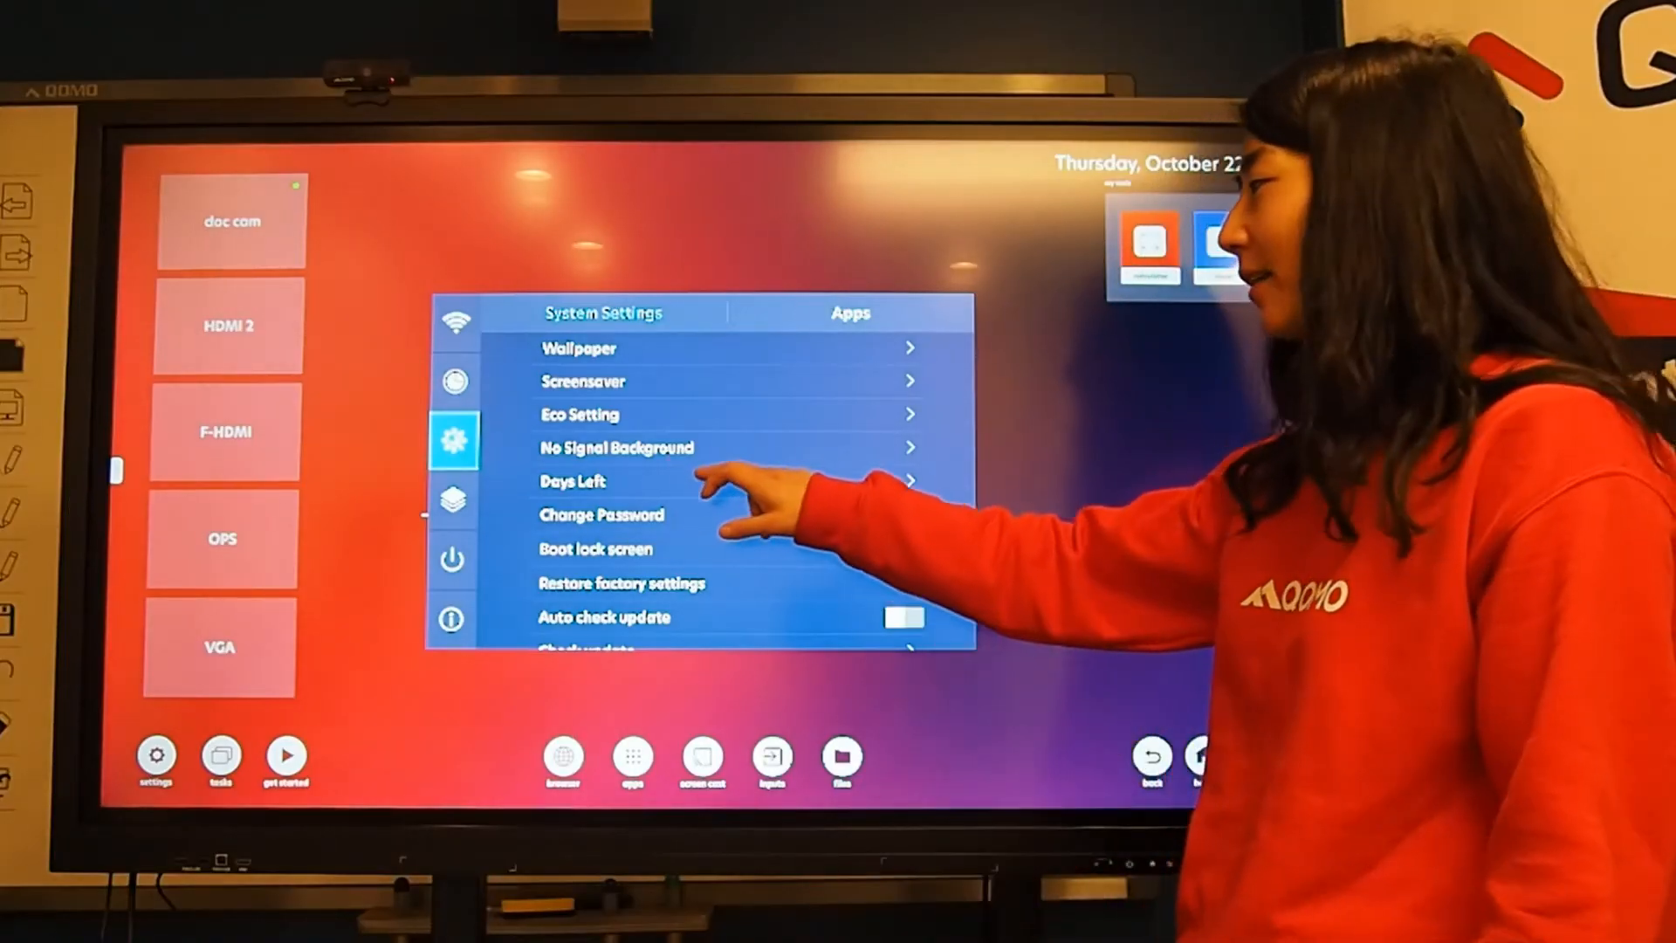
# - Enable the Days Left countdown (deadline 2021-04-01) and download OTA update 1.1.0
pyautogui.click(572, 481)
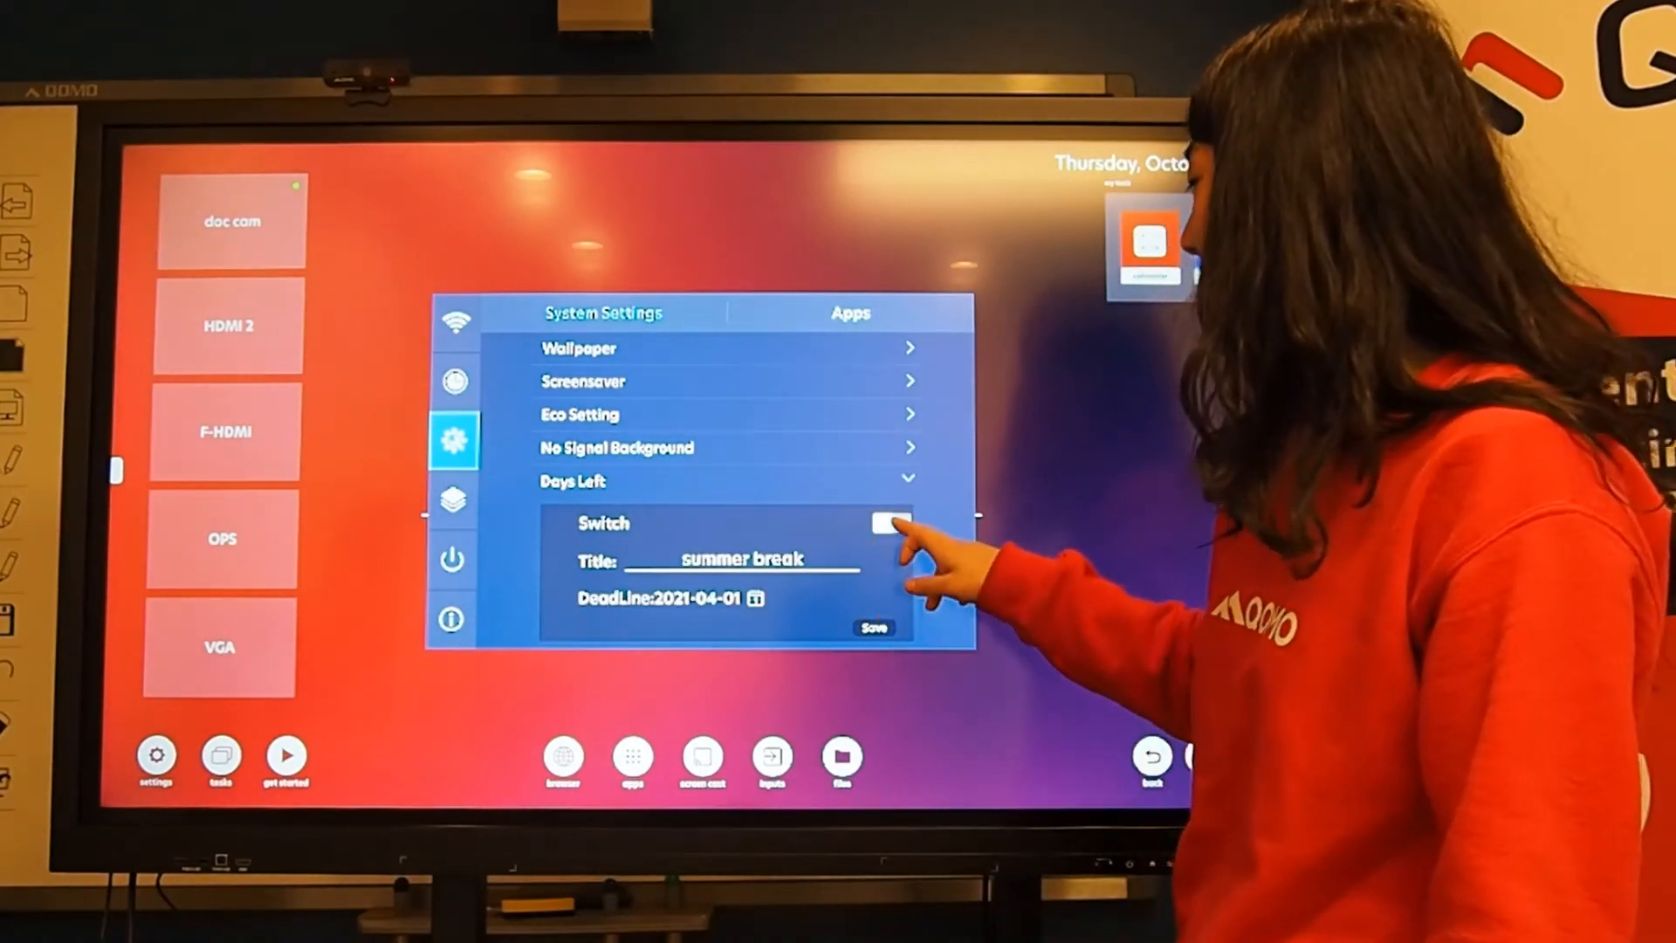
pyautogui.click(885, 523)
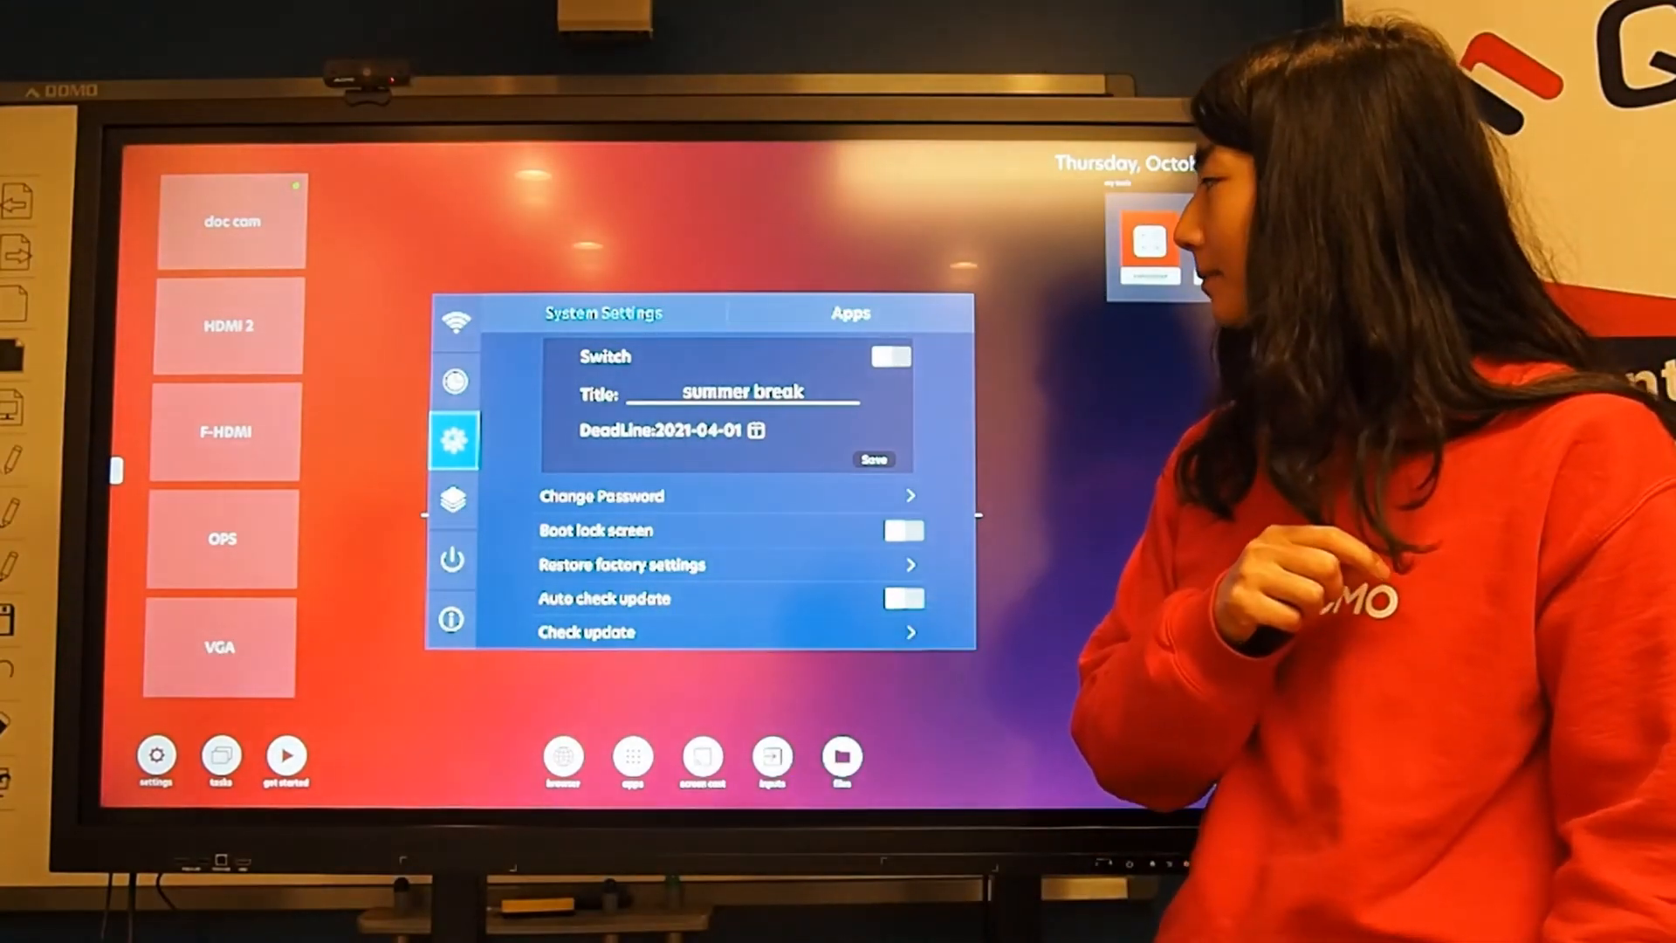
pyautogui.click(585, 632)
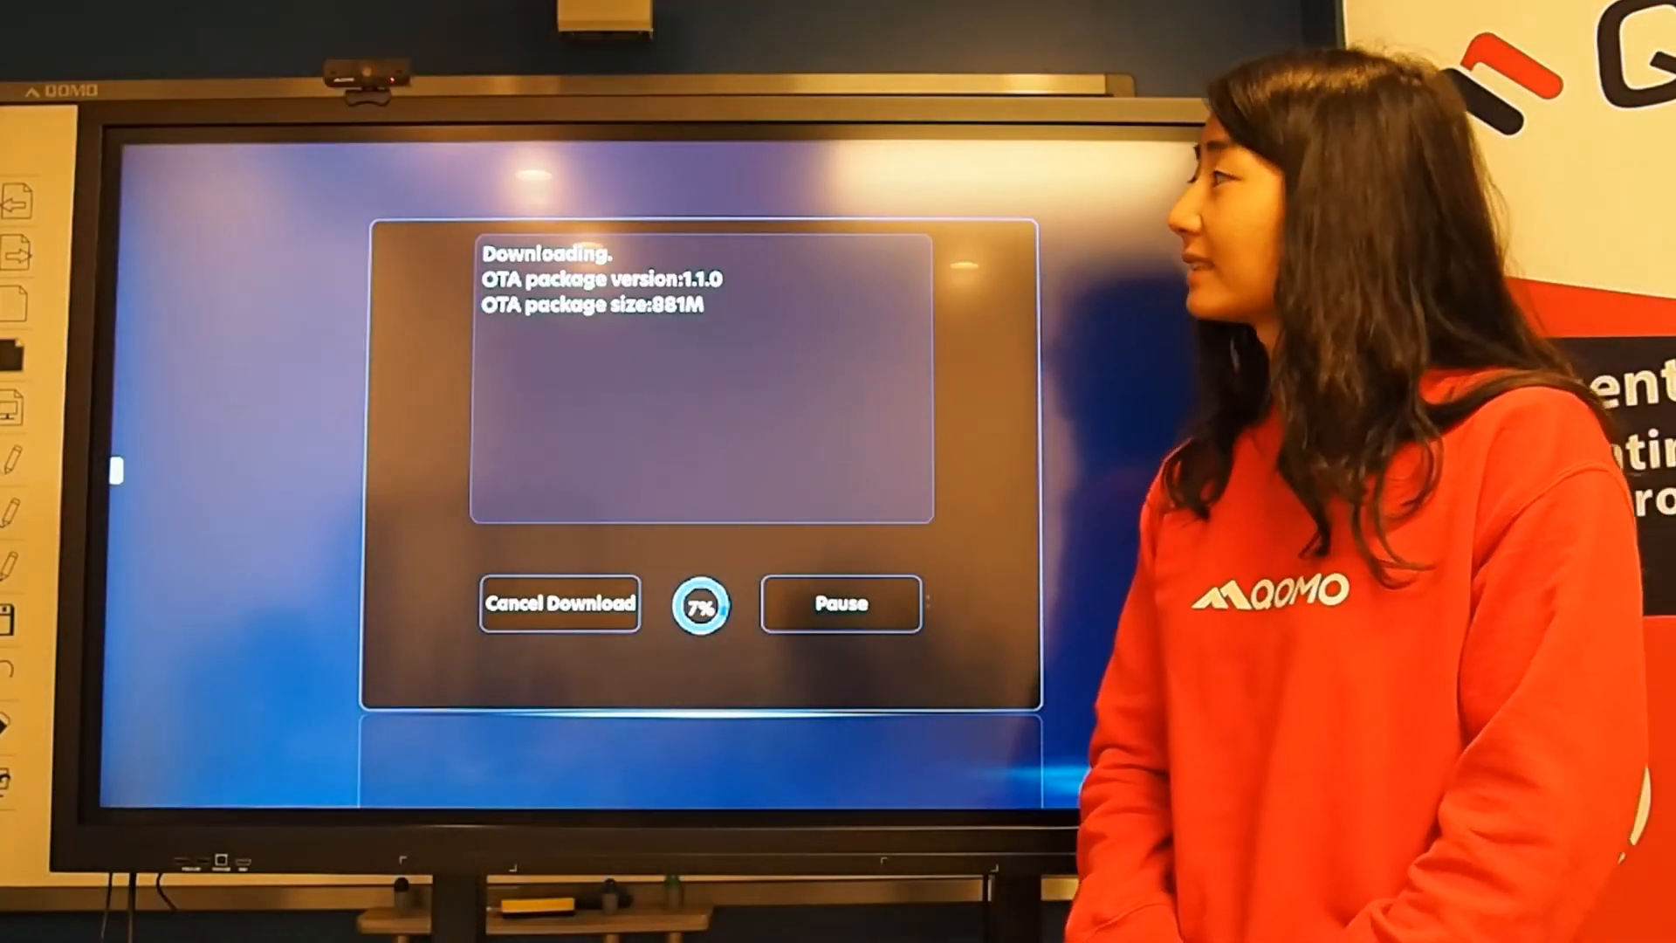